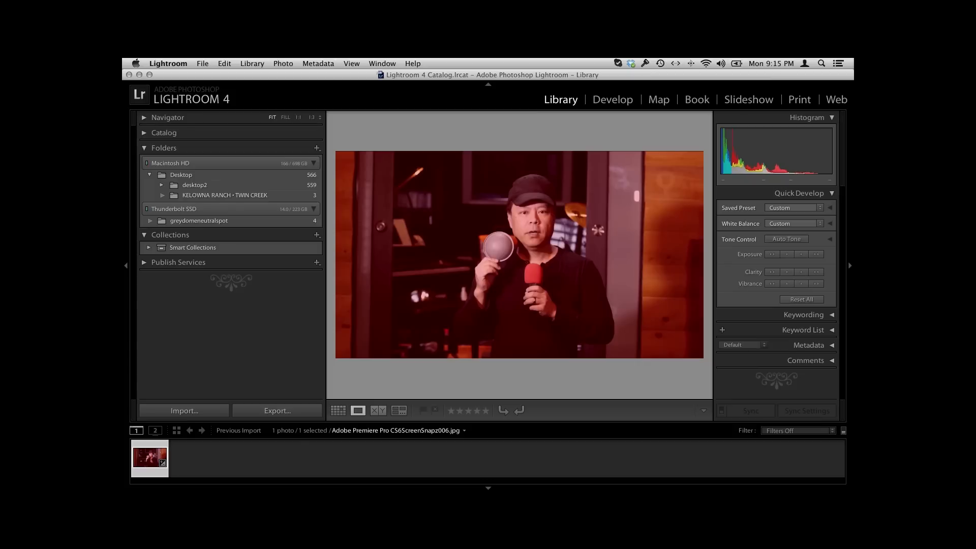
pyautogui.moveTo(471, 165)
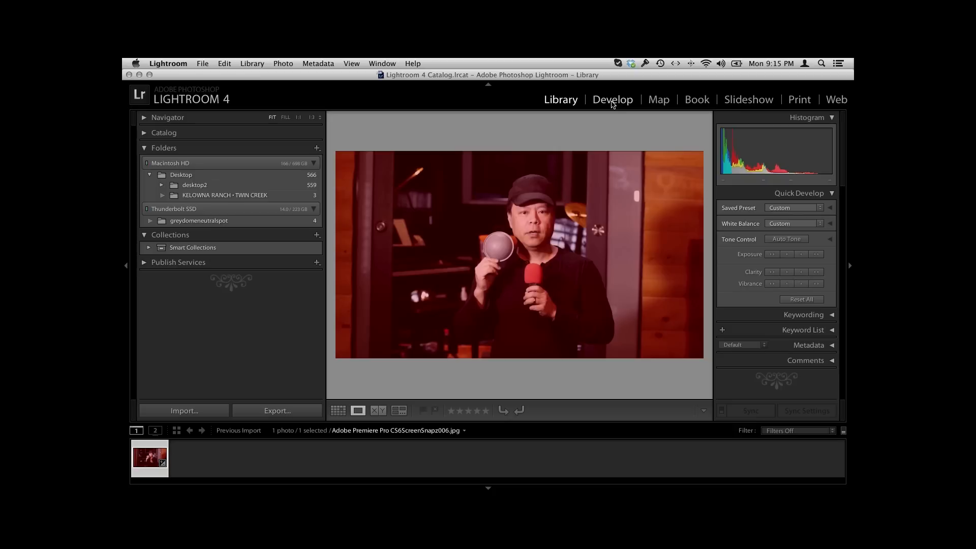
# - Neutralize the portrait's red cast by sampling the grey dome with the White Balance Selector in Develop
pyautogui.click(612, 98)
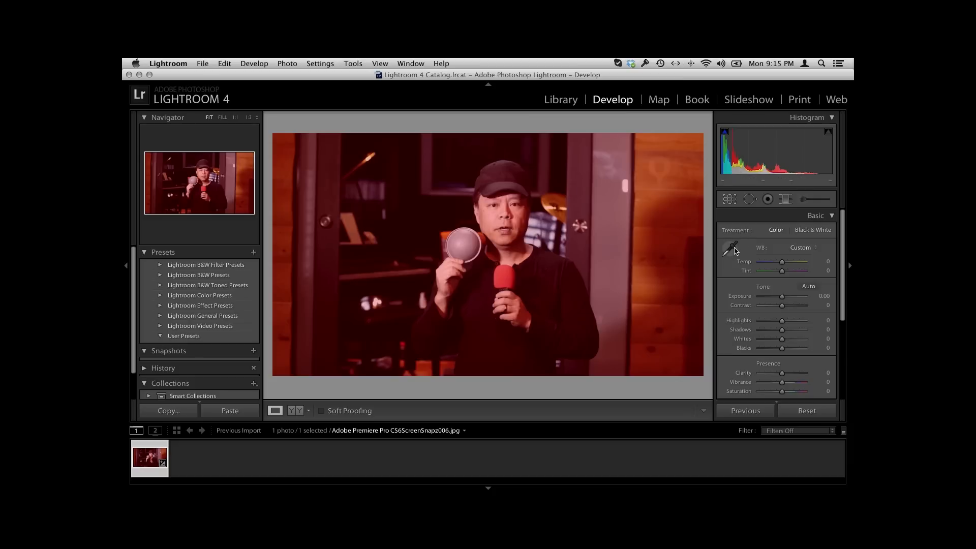
pyautogui.moveTo(732, 248)
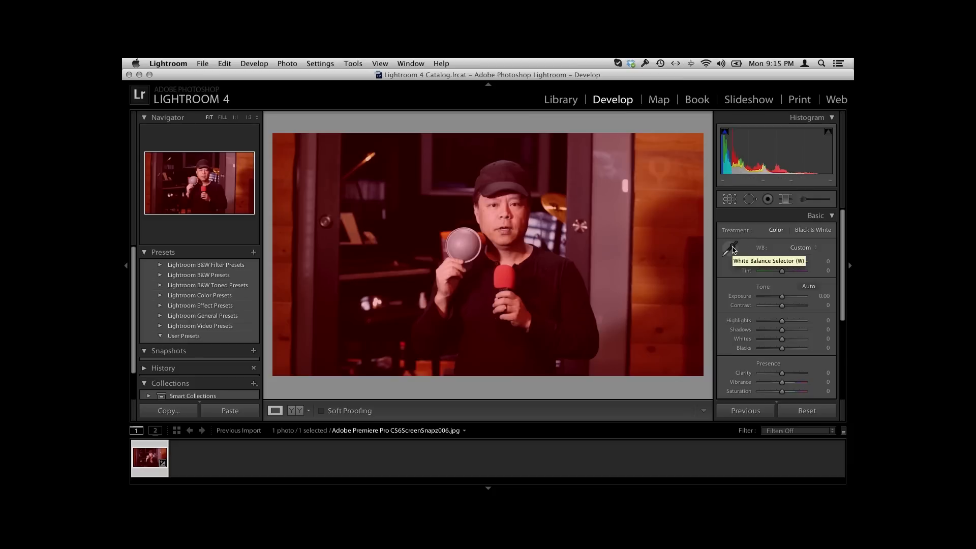
pyautogui.moveTo(720, 268)
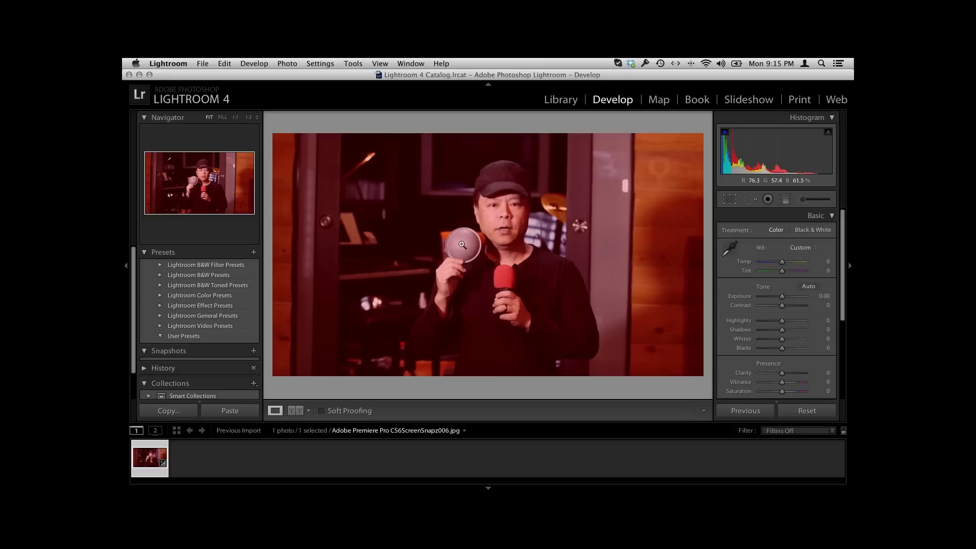
pyautogui.click(730, 247)
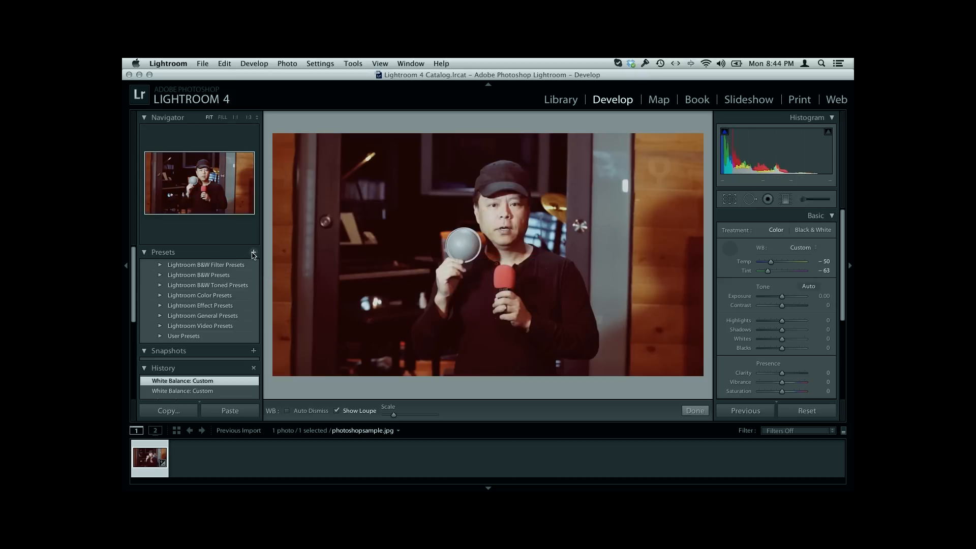
# - Create a new develop preset from the current settings named 'greydome'
pyautogui.click(254, 252)
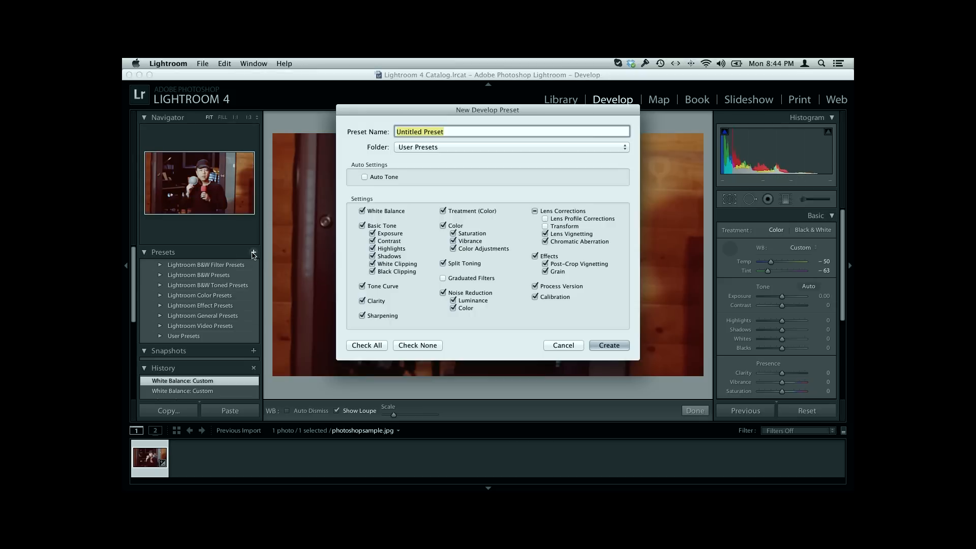
pyautogui.moveTo(386, 221)
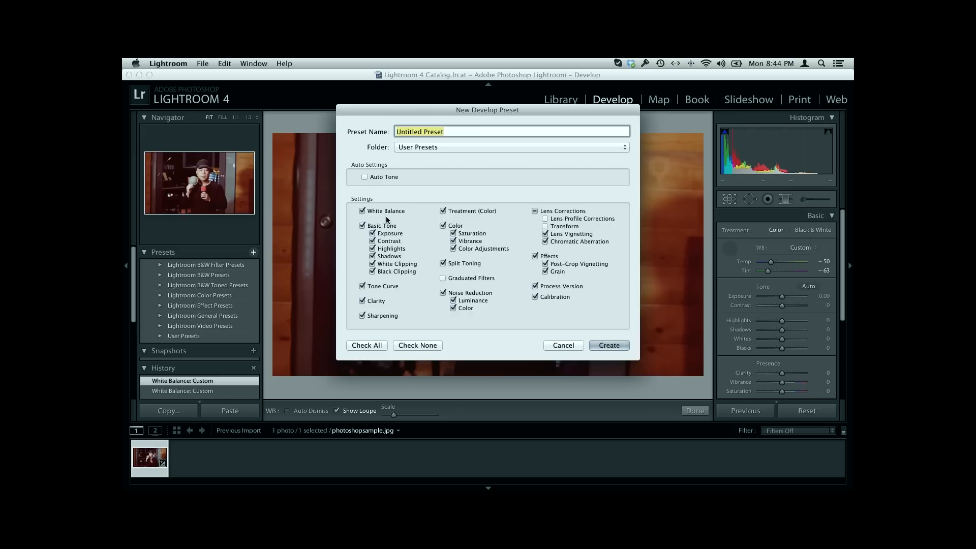
pyautogui.write('greydome')
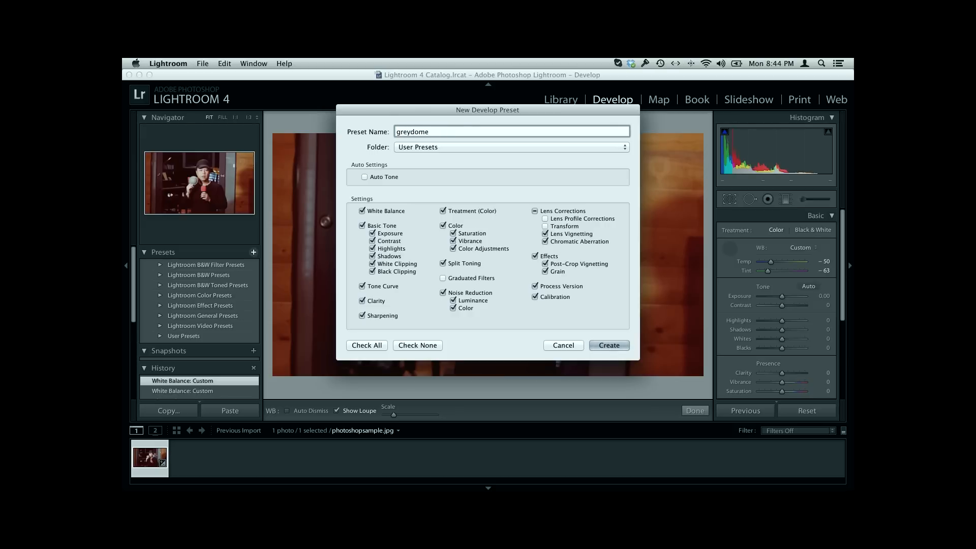
pyautogui.write('010113')
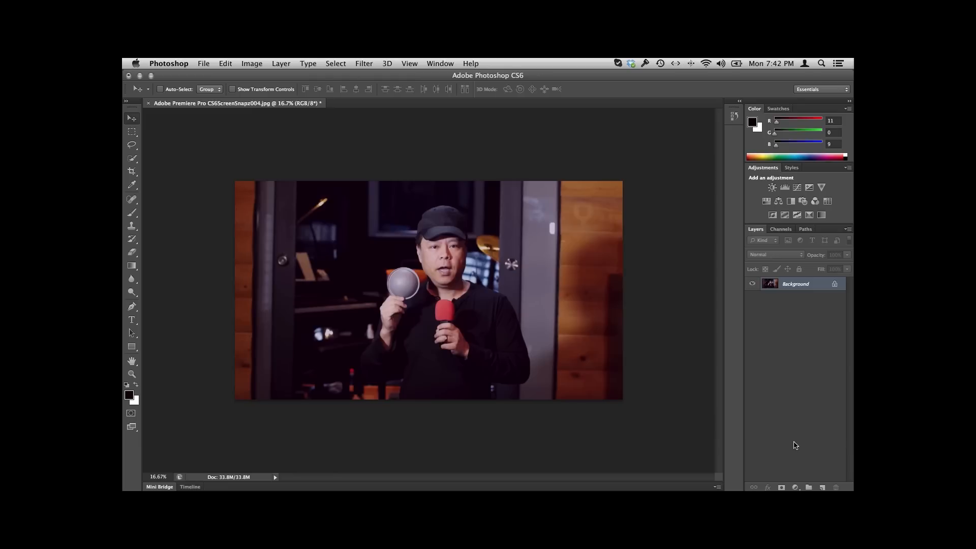
pyautogui.moveTo(468, 63)
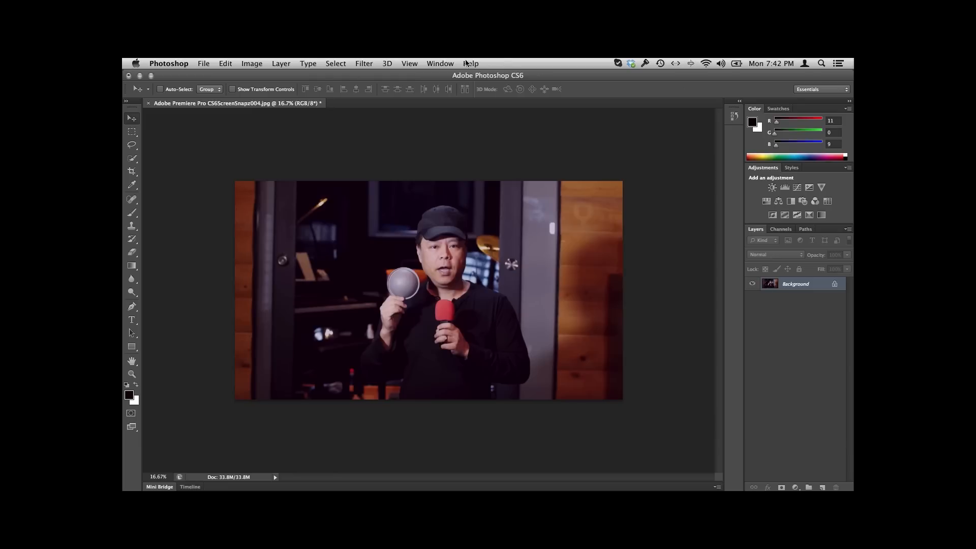
pyautogui.moveTo(652, 144)
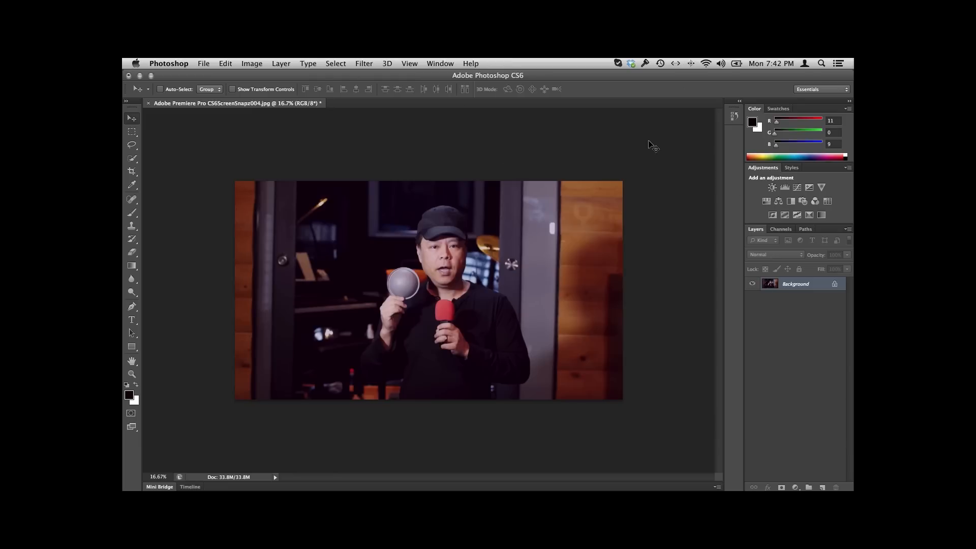
pyautogui.moveTo(439, 390)
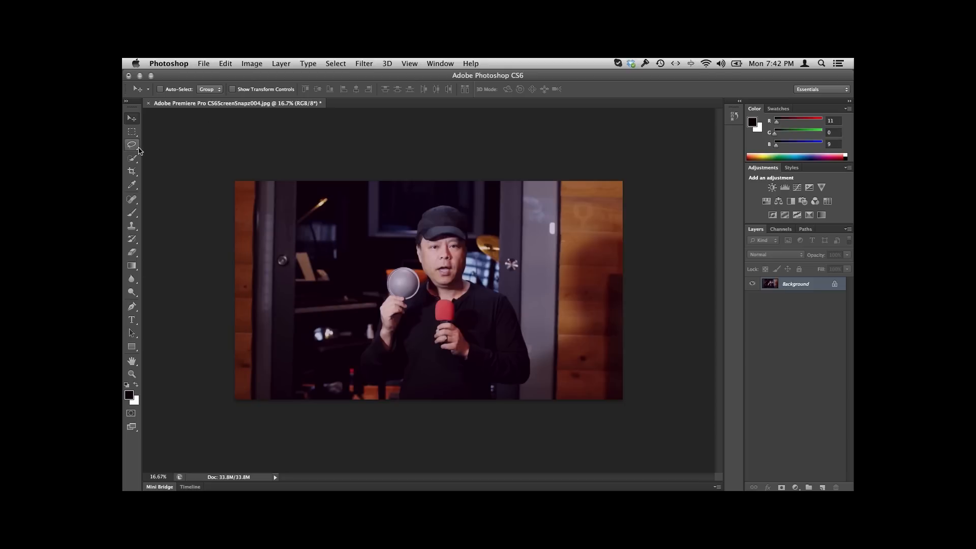
# - Show the Image > Adjustments list for the reddish portrait
pyautogui.click(204, 63)
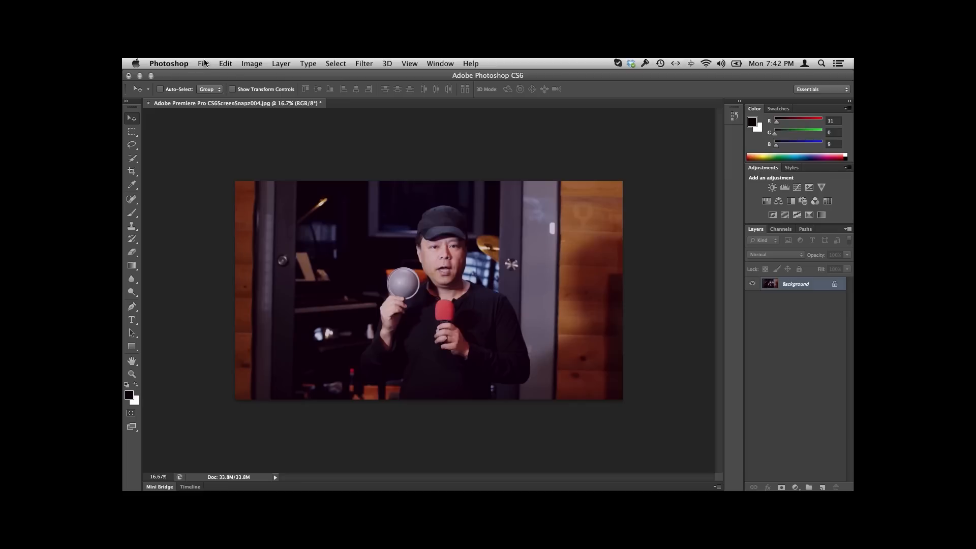
pyautogui.click(251, 63)
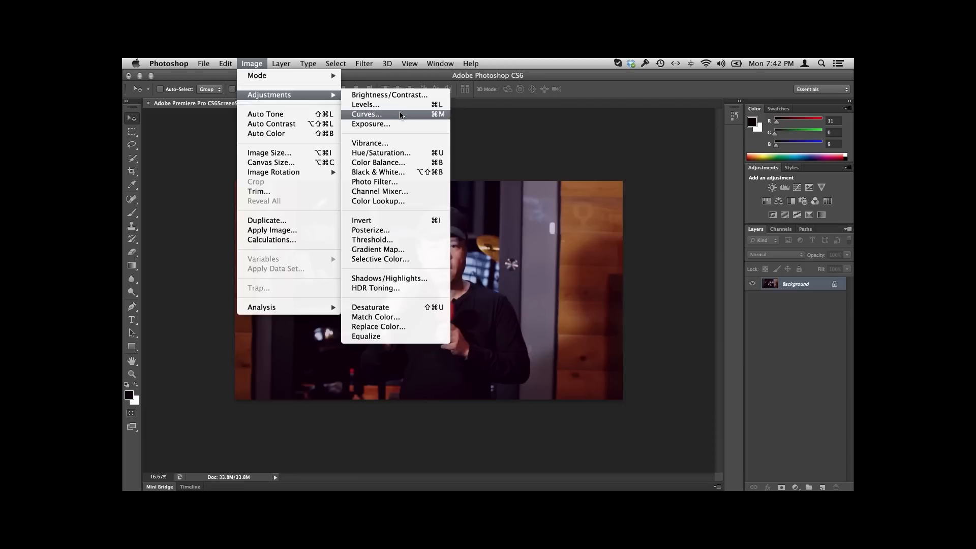
pyautogui.moveTo(364, 104)
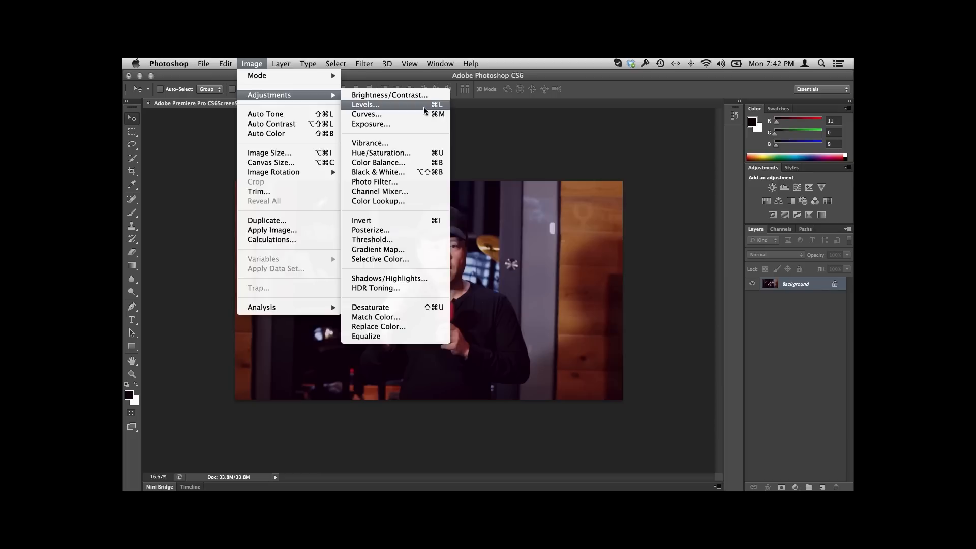
# - Neutralize the red cast with Levels by setting the gray point from the grey dome
pyautogui.click(365, 104)
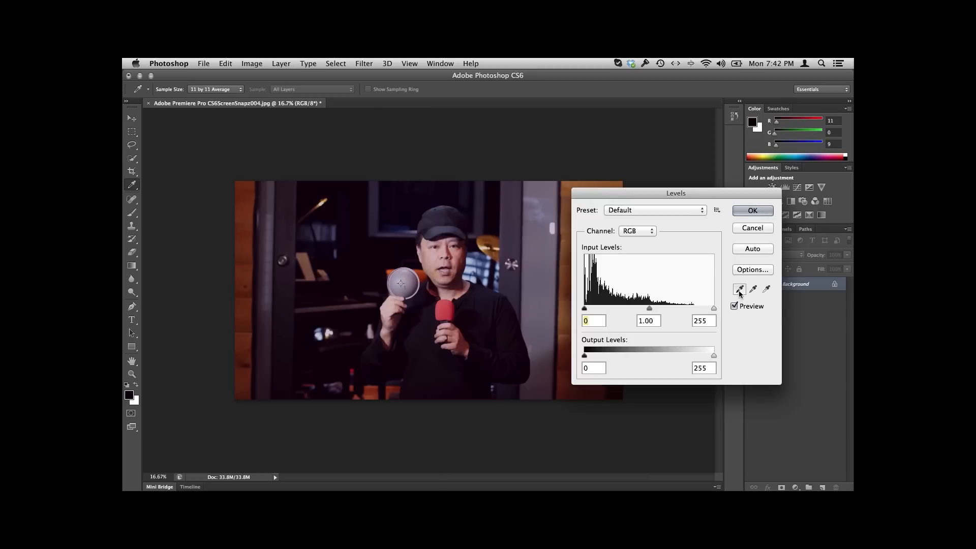
pyautogui.moveTo(739, 287)
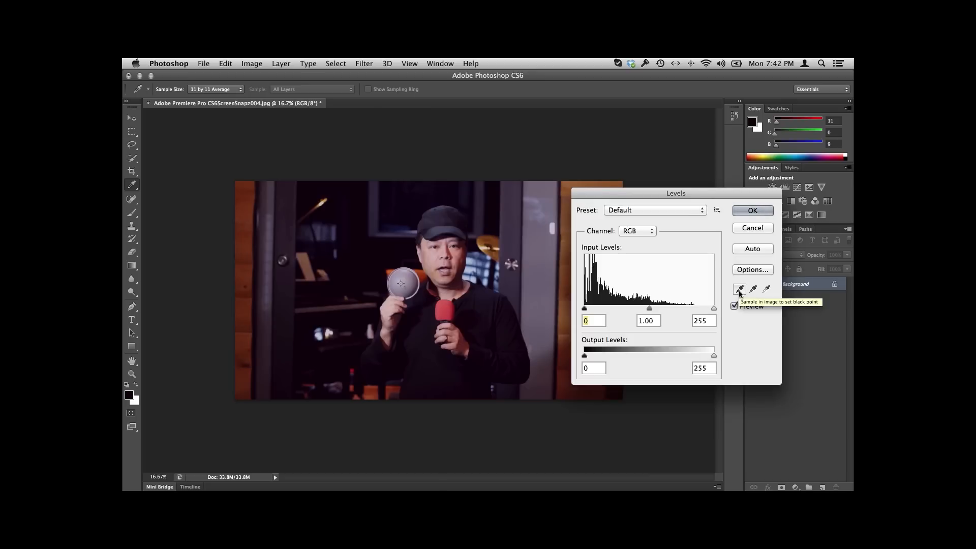
pyautogui.moveTo(767, 289)
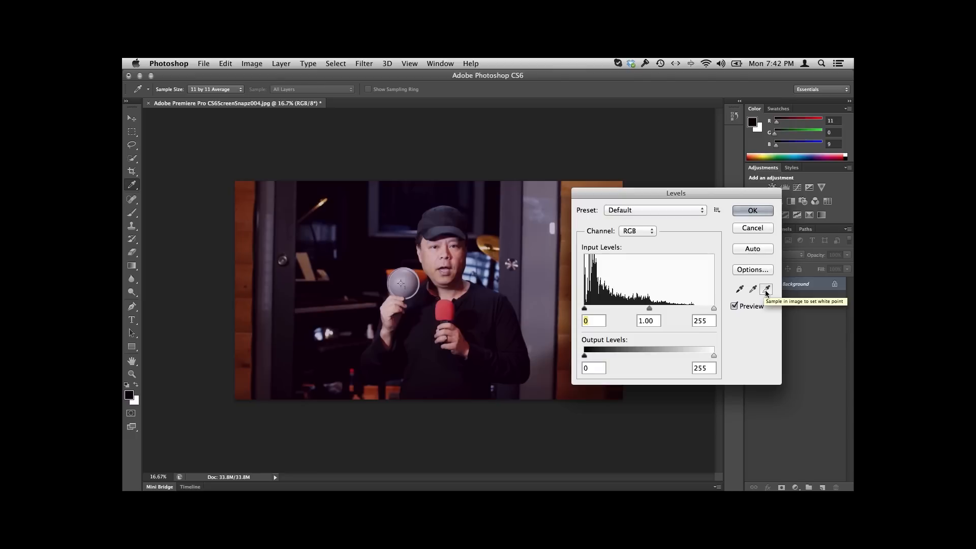
pyautogui.moveTo(752, 289)
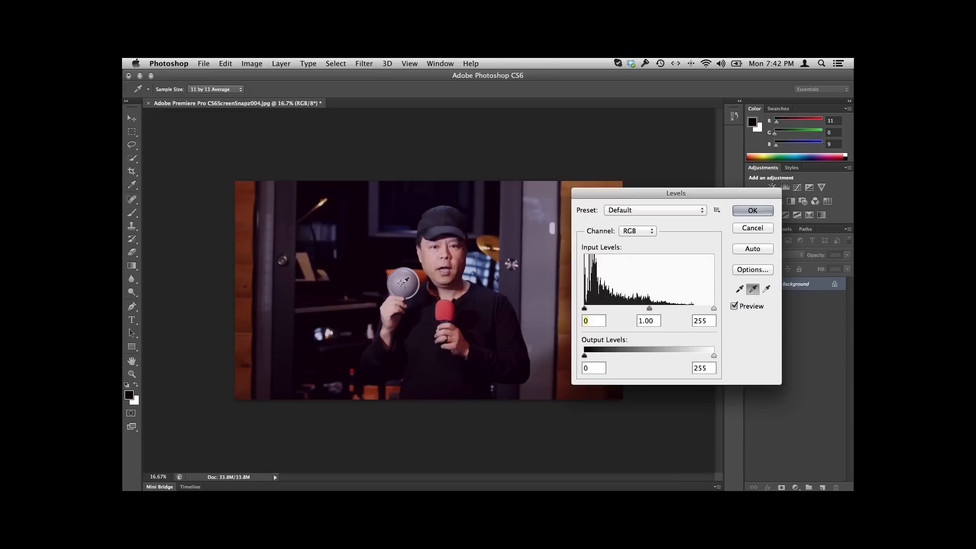
pyautogui.click(402, 283)
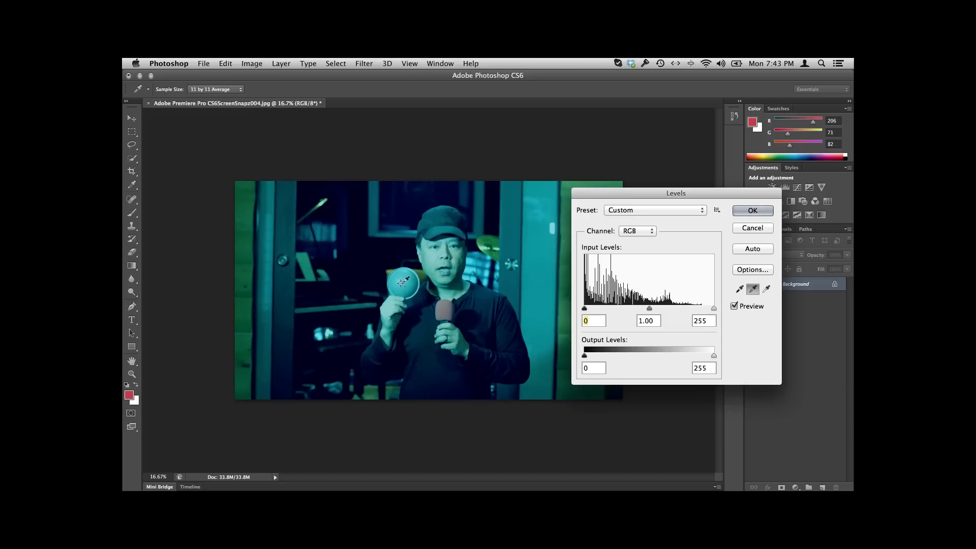
pyautogui.click(402, 282)
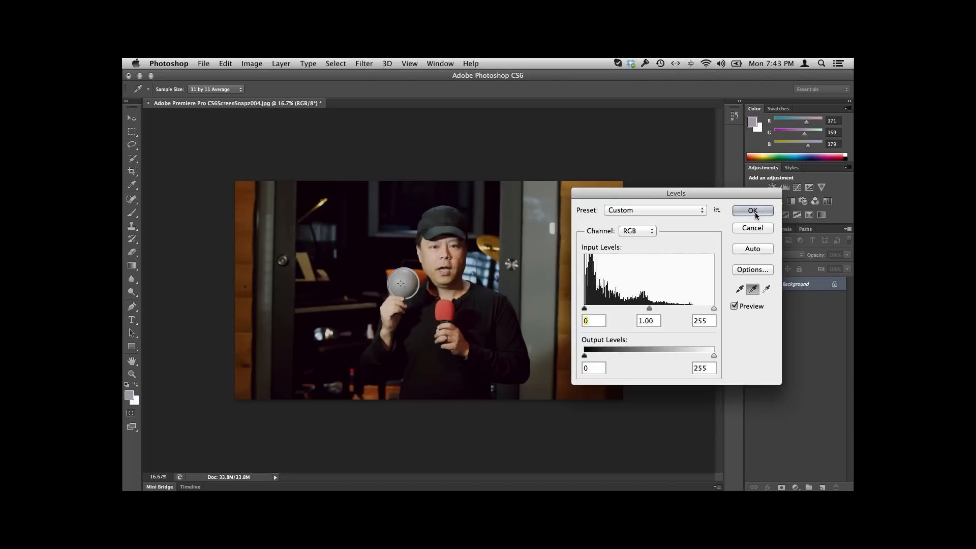
pyautogui.click(752, 210)
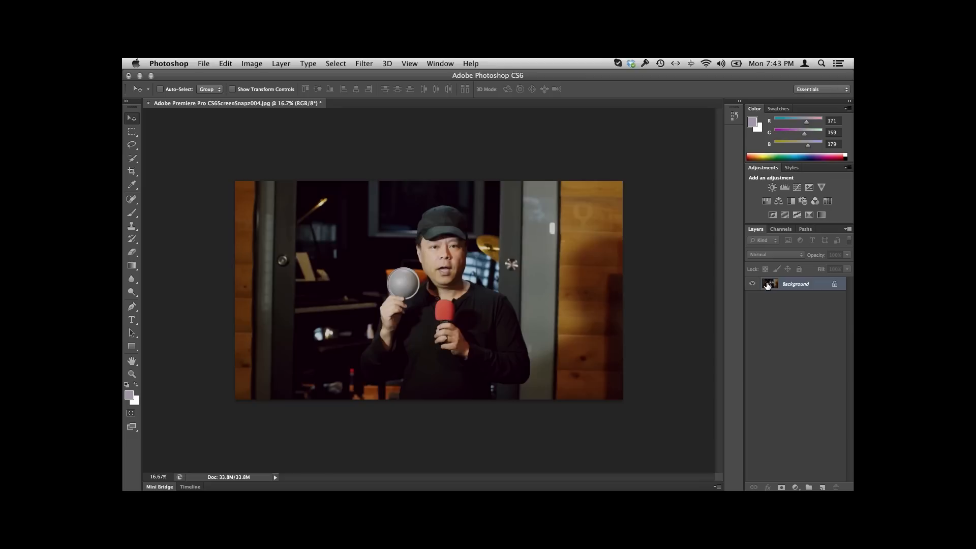
pyautogui.moveTo(770, 284)
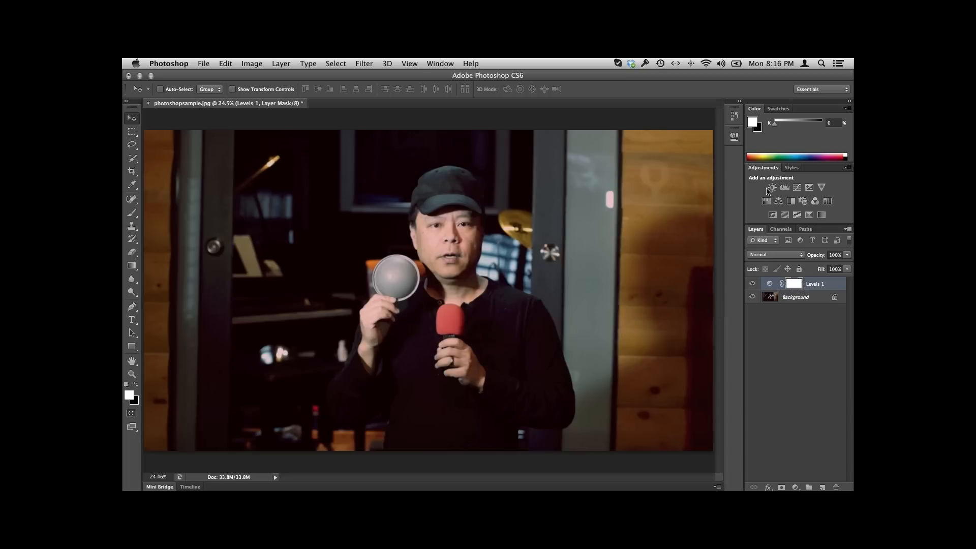
pyautogui.moveTo(772, 187)
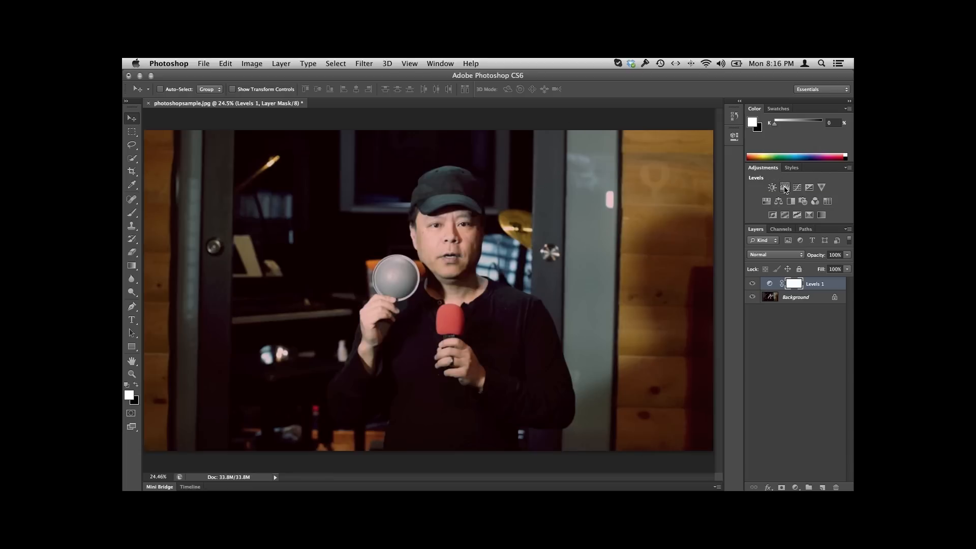
# - Add a second Levels adjustment layer above Levels 1
pyautogui.click(784, 187)
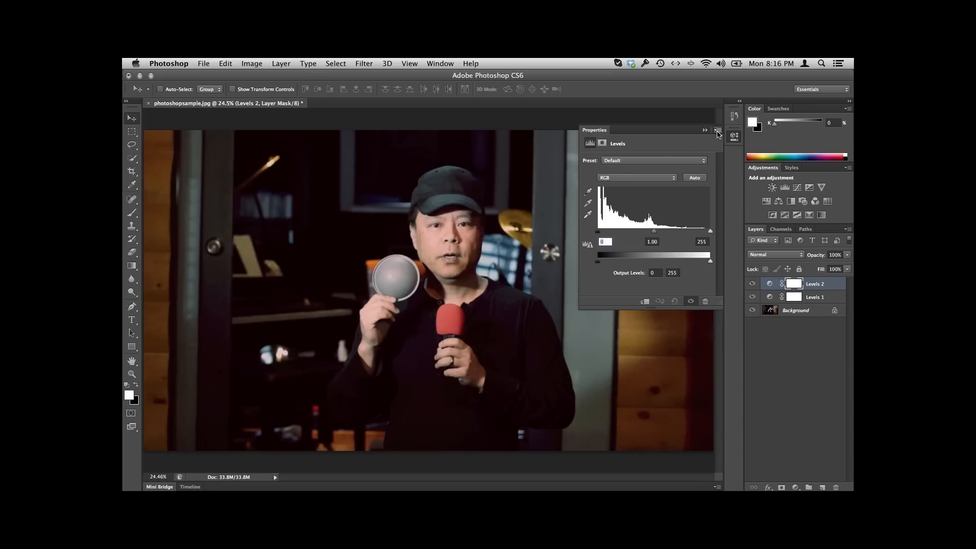
# - Save the Levels layer's settings as a preset named 'greydome010101'
pyautogui.click(717, 130)
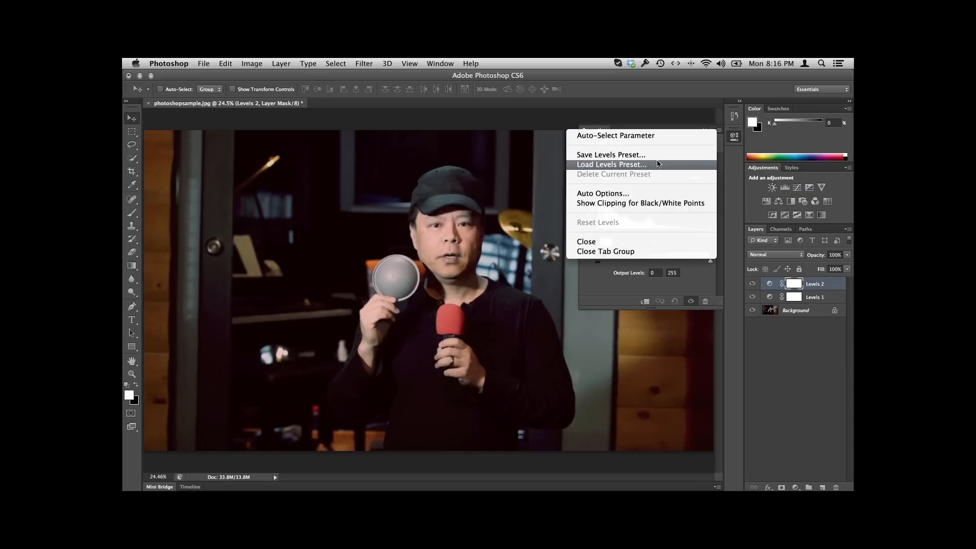
pyautogui.click(610, 155)
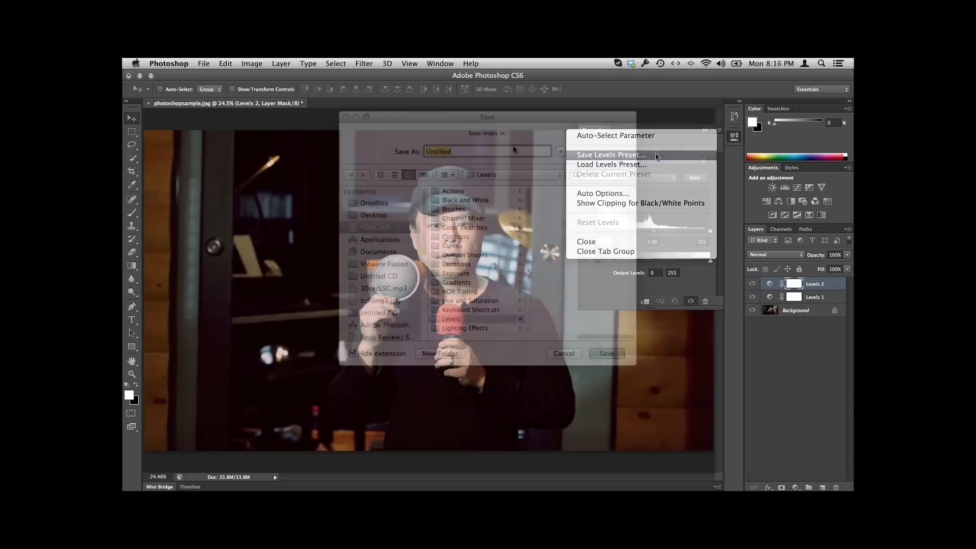
pyautogui.write('greydome')
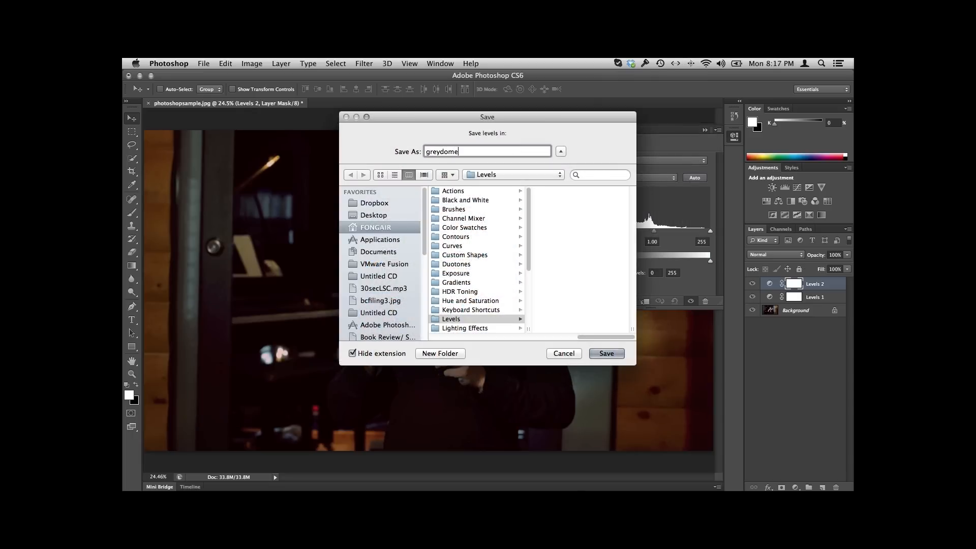
pyautogui.write('010101')
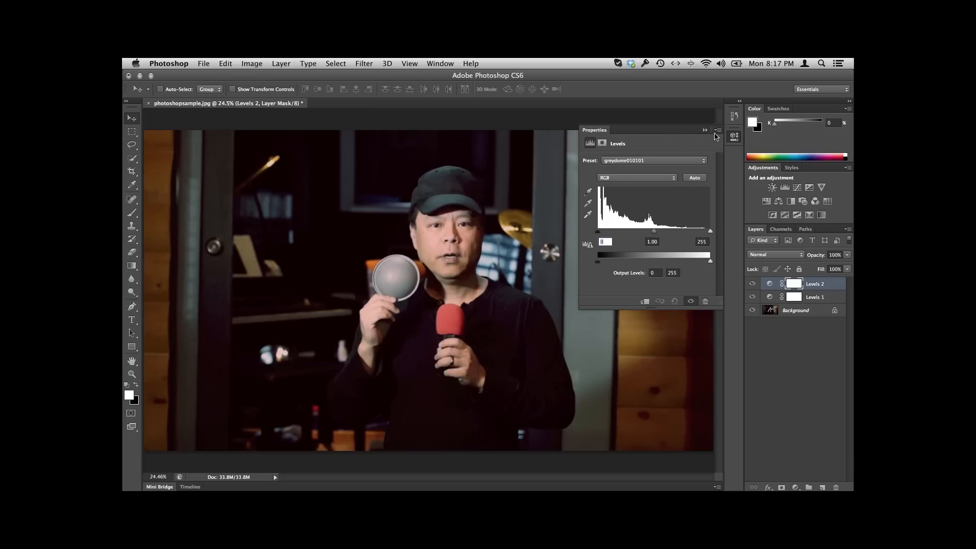
pyautogui.moveTo(448, 274)
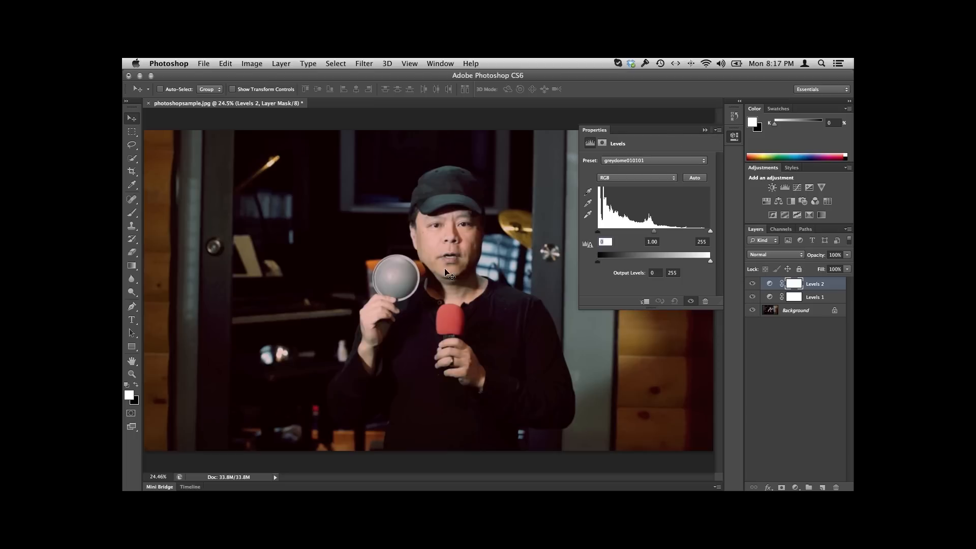
# - Apply the 'greydome010101' preset from the standalone Levels dialog to the portrait
pyautogui.click(251, 63)
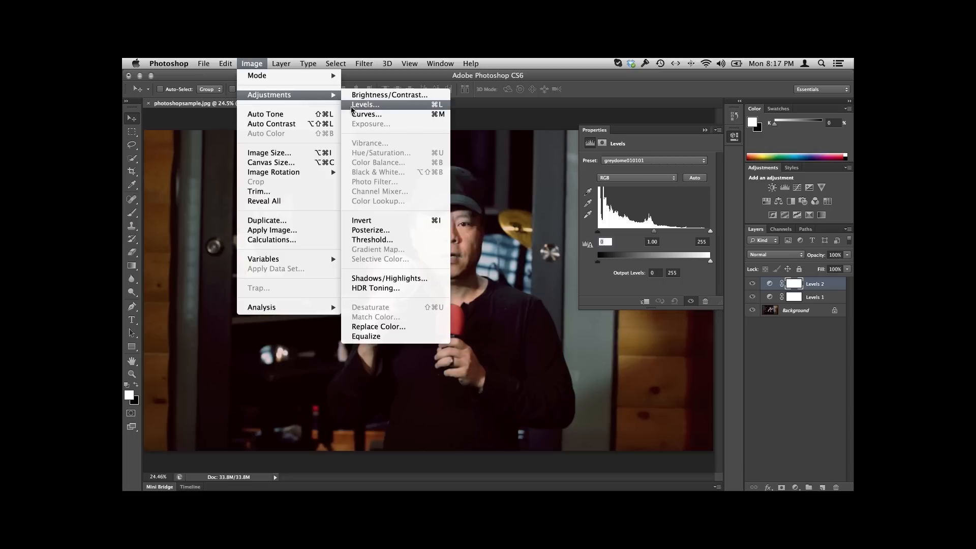
pyautogui.click(366, 104)
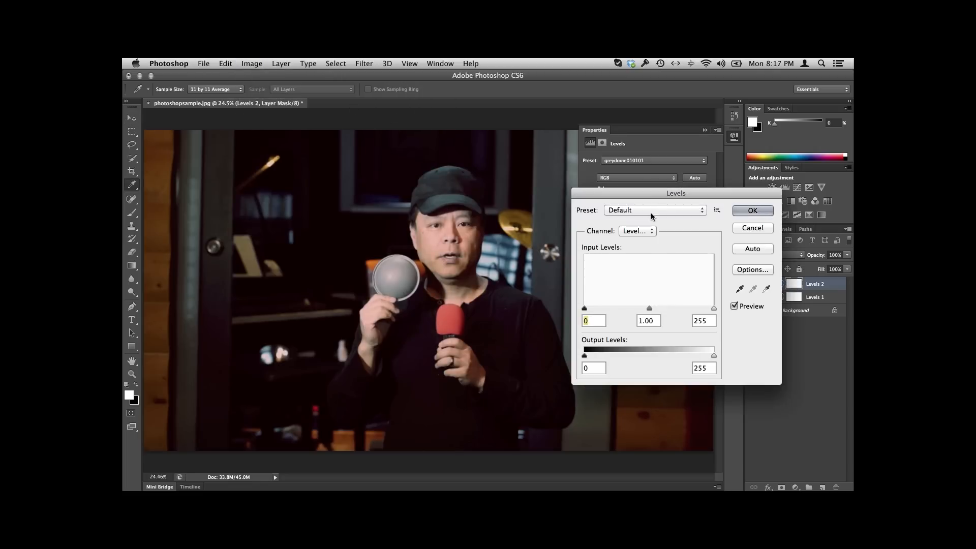
pyautogui.click(654, 209)
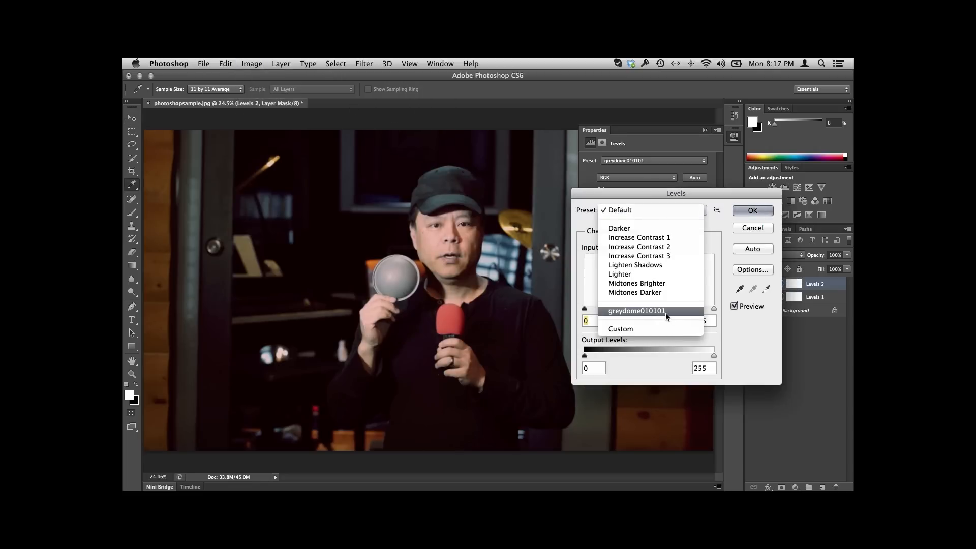
pyautogui.click(637, 311)
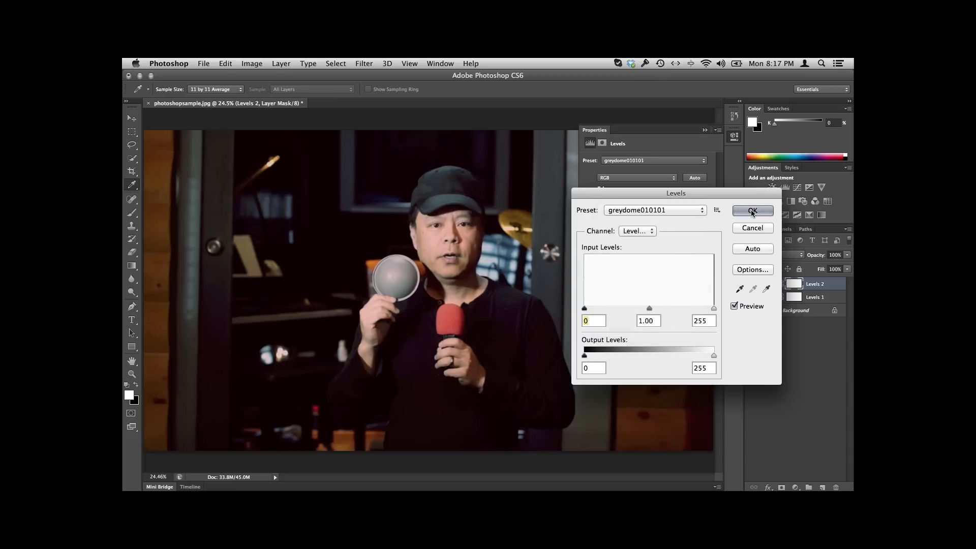
pyautogui.click(753, 210)
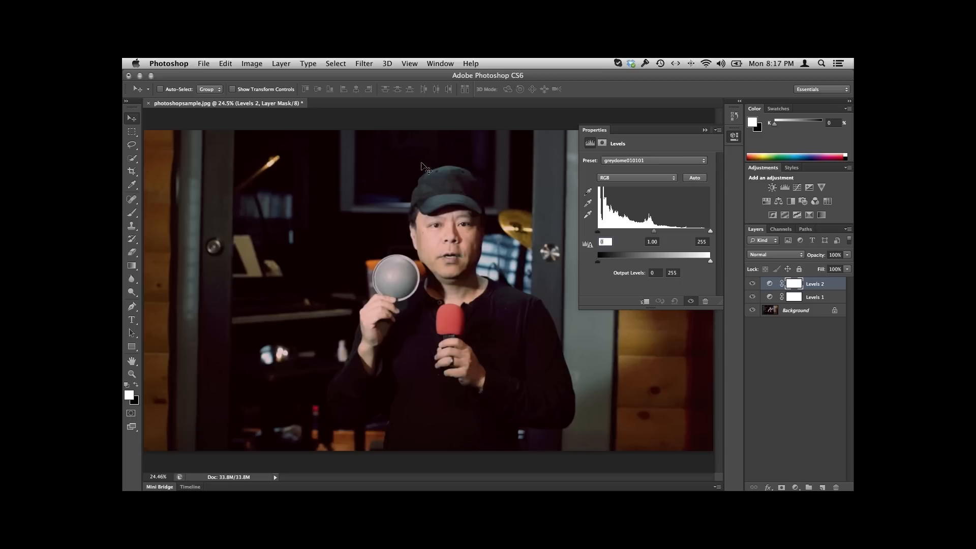
pyautogui.moveTo(472, 211)
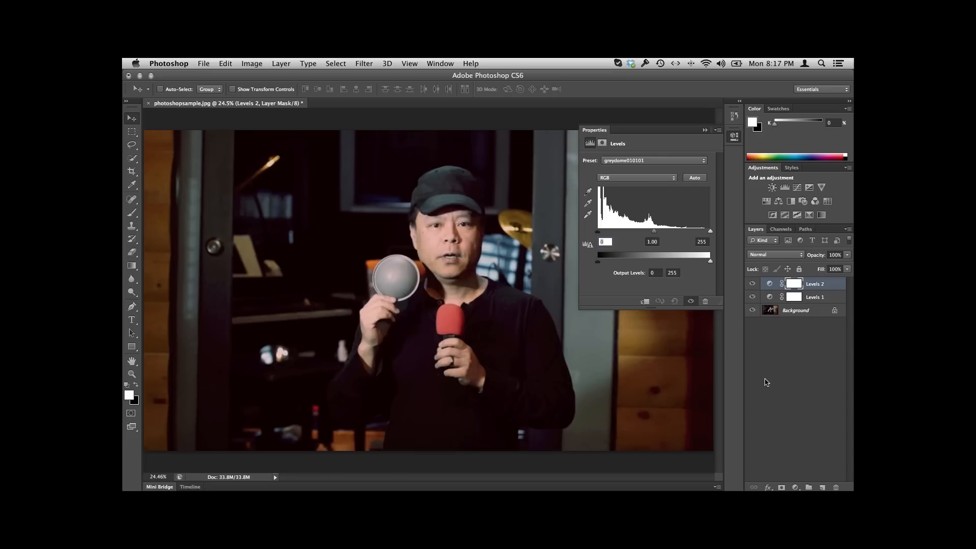
pyautogui.moveTo(602, 285)
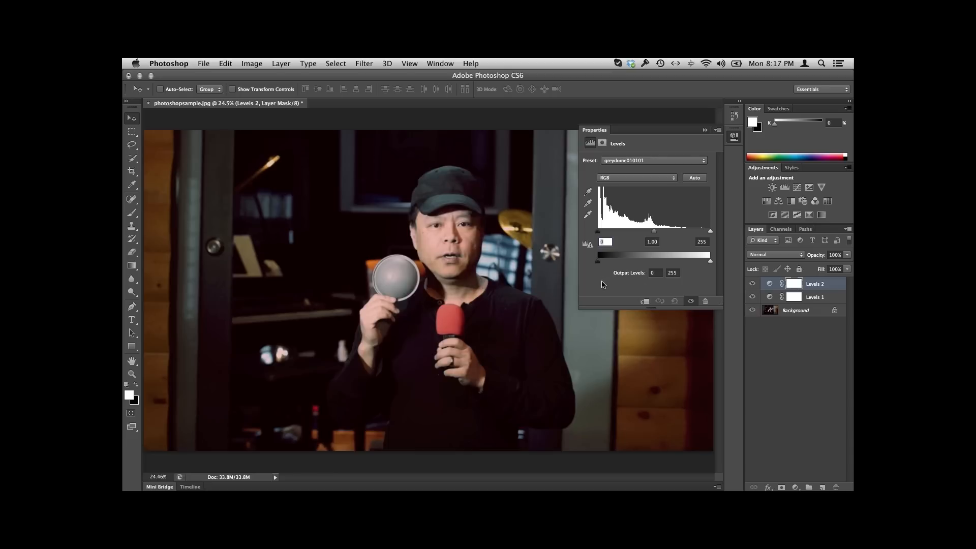